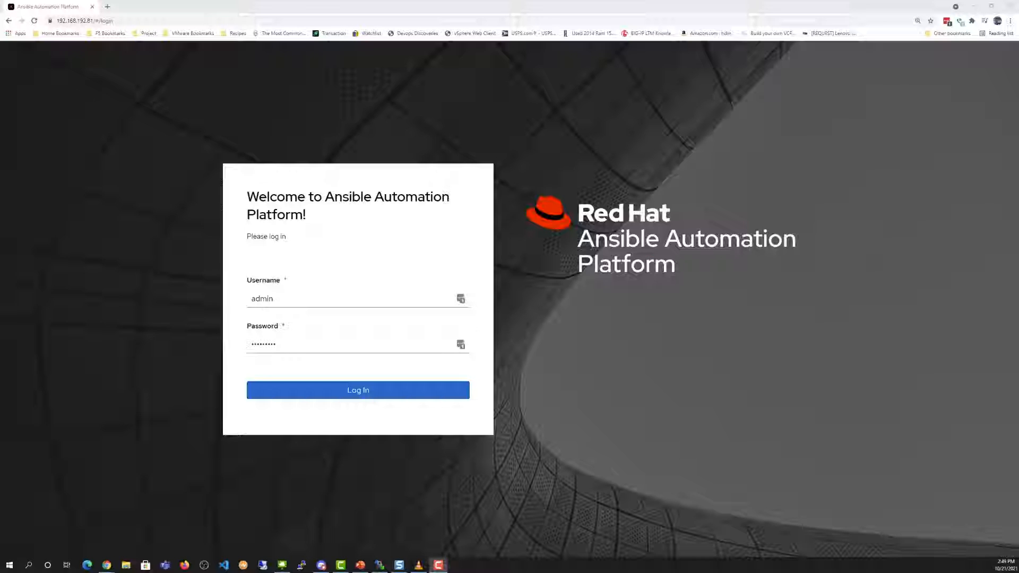
# - Sign in as admin and land on the Templates list of eight job templates
pyautogui.click(357, 389)
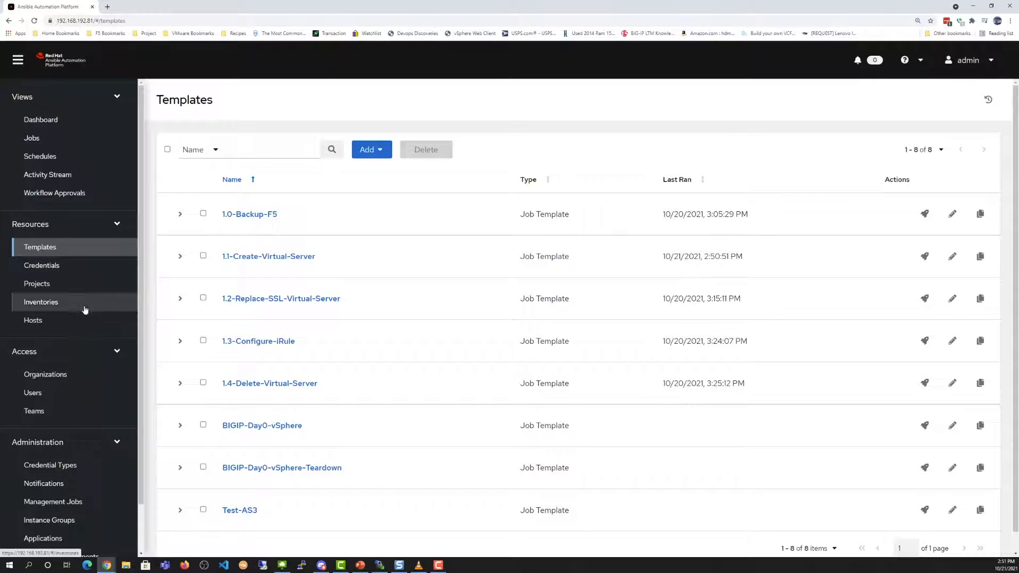
# - Show the groups of the F5-BIGIP-Demo inventory from the inventories list
pyautogui.click(42, 302)
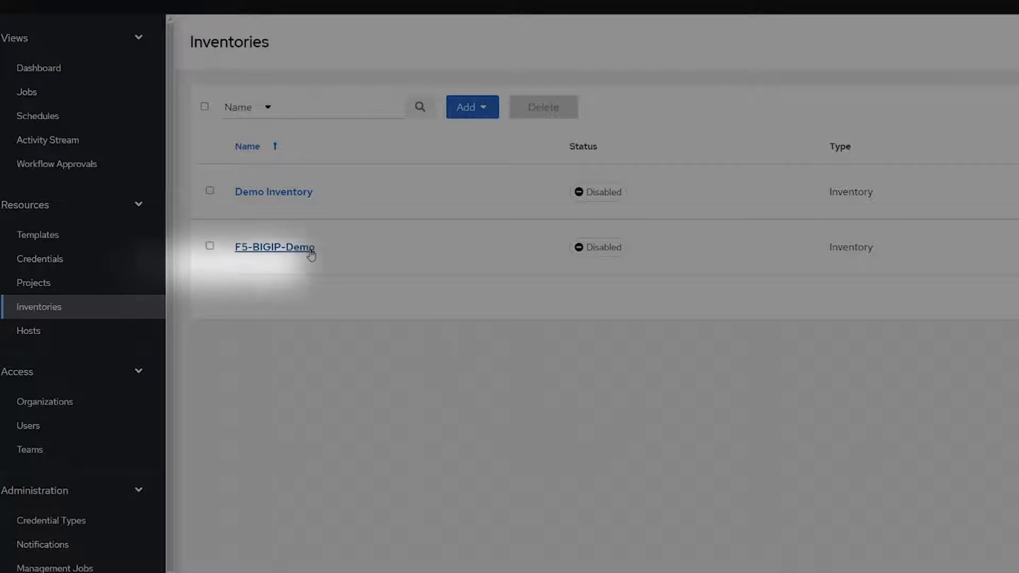
pyautogui.click(274, 248)
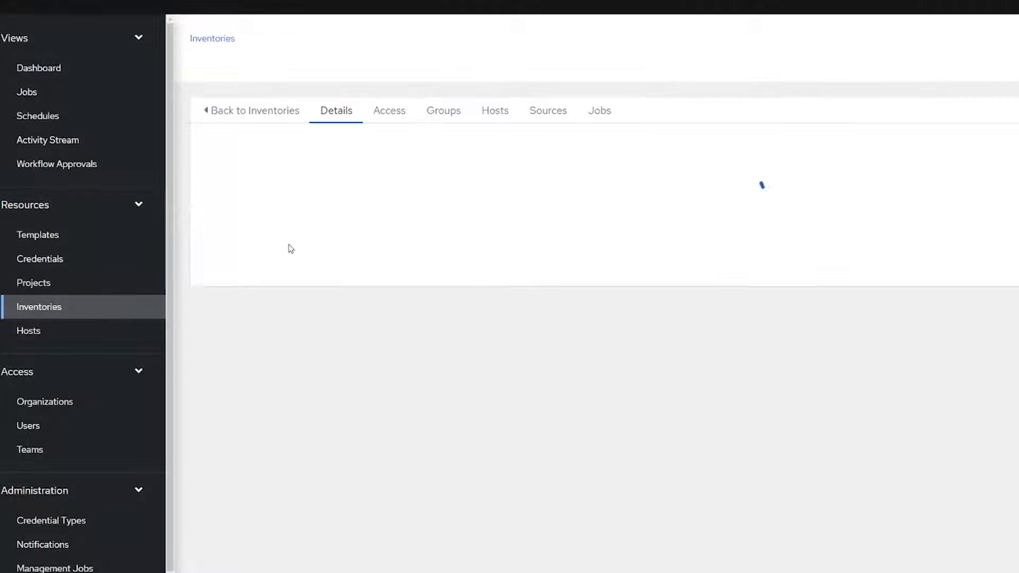
pyautogui.click(444, 109)
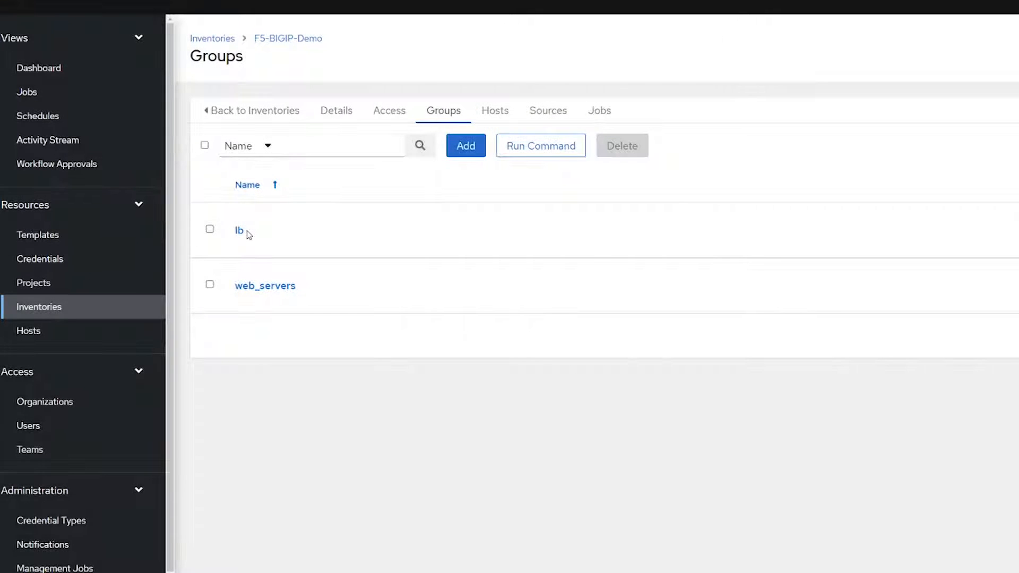
# - Review the two docker hosts in the web_servers group and return to the groups
pyautogui.click(264, 285)
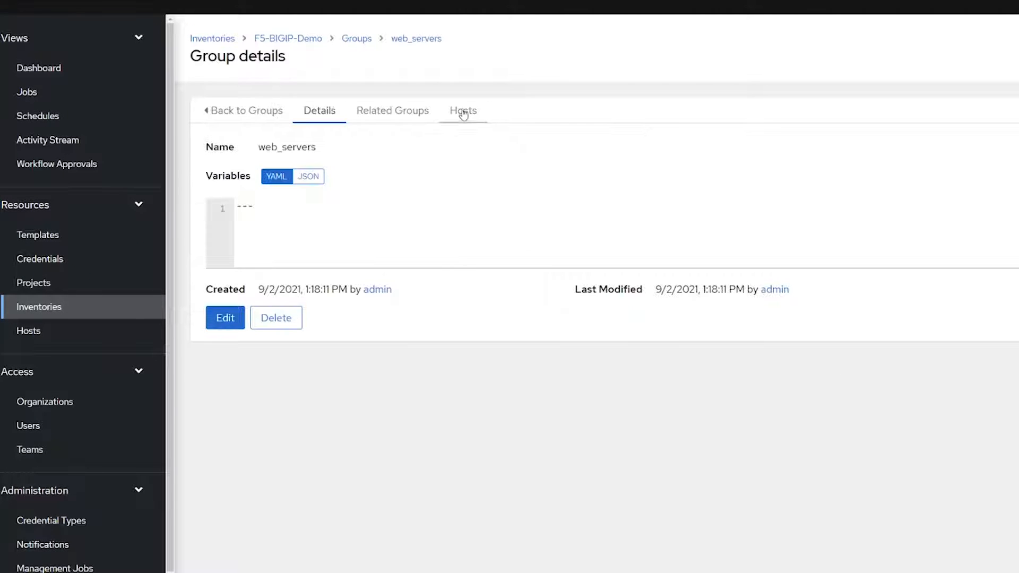
pyautogui.click(464, 109)
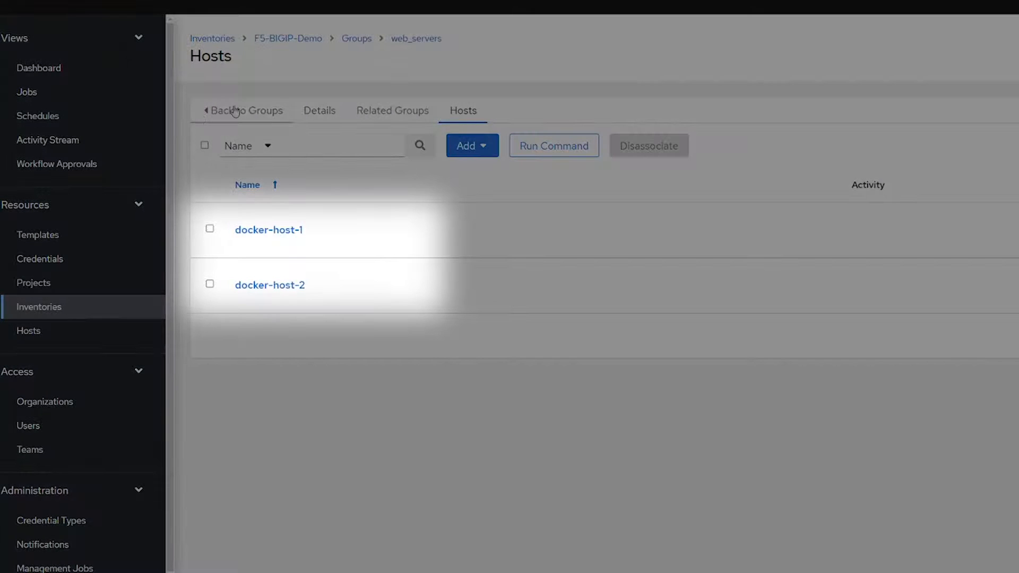
pyautogui.click(240, 110)
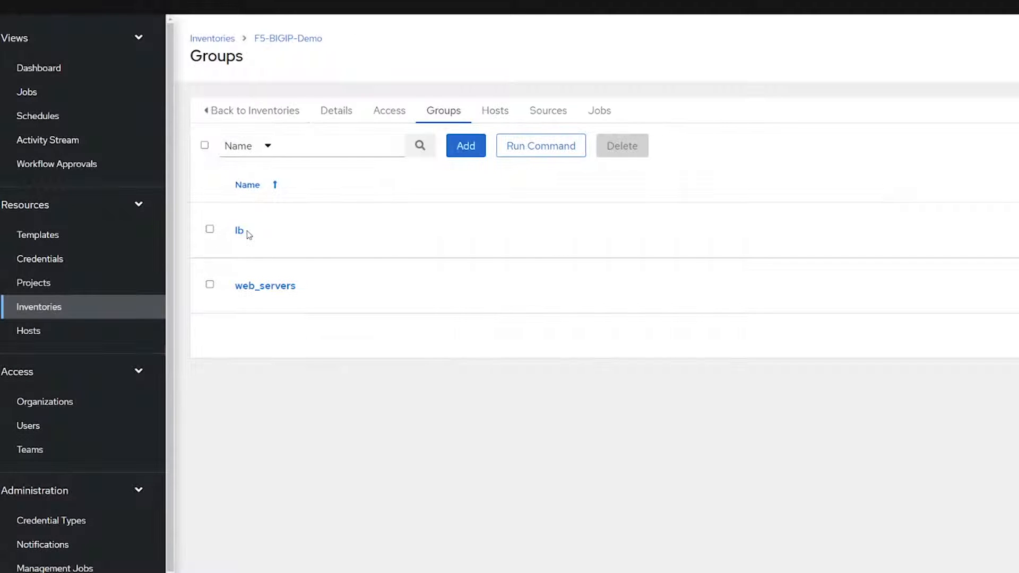
# - Review the two BIG-IP hosts in the lb group and go back to the inventories list
pyautogui.click(239, 230)
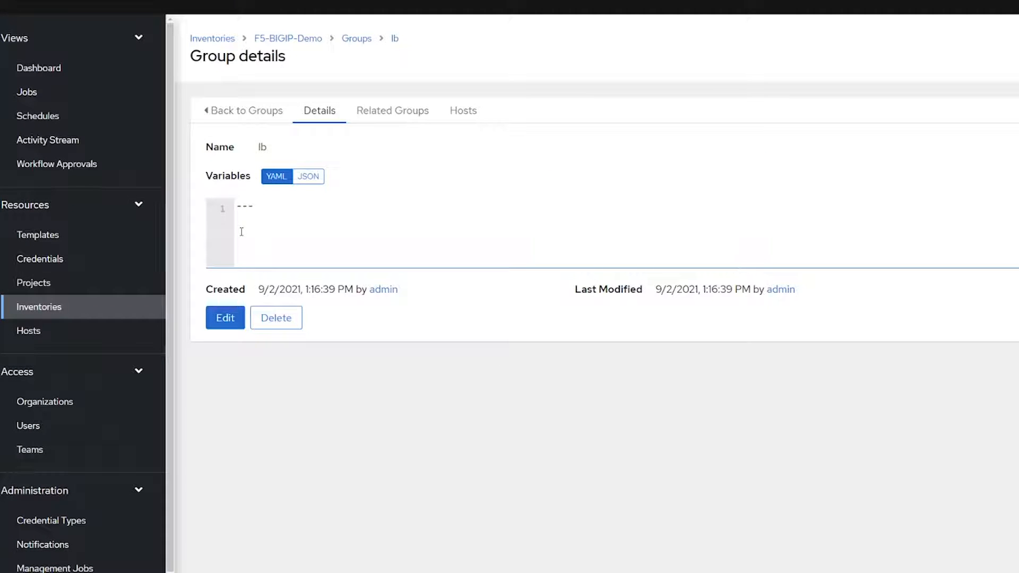
pyautogui.click(464, 110)
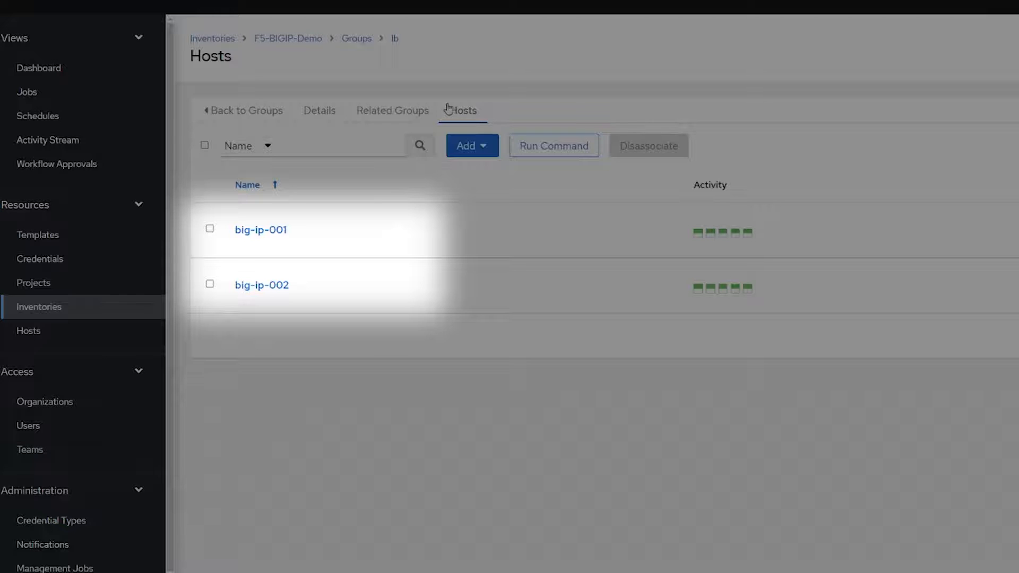
pyautogui.click(39, 306)
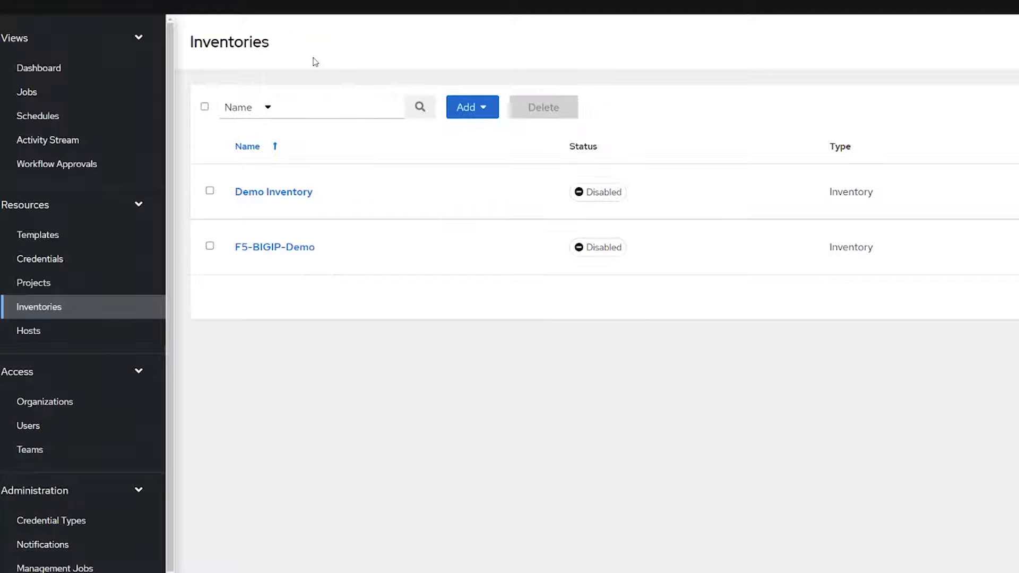
# - Review the f5-bd-ansible-lessons Git project's last sync, then return to the job templates
pyautogui.click(33, 283)
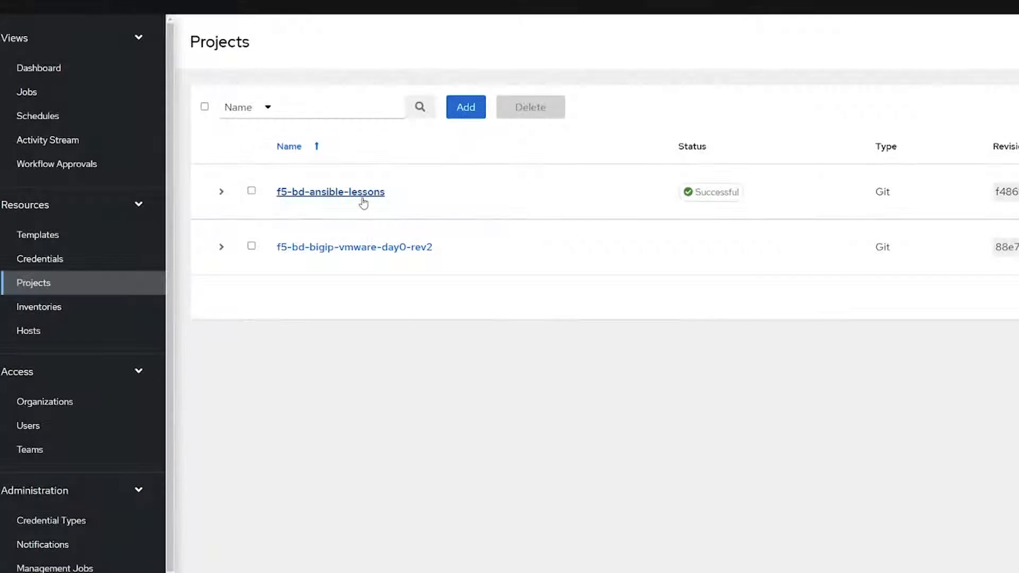
pyautogui.click(329, 191)
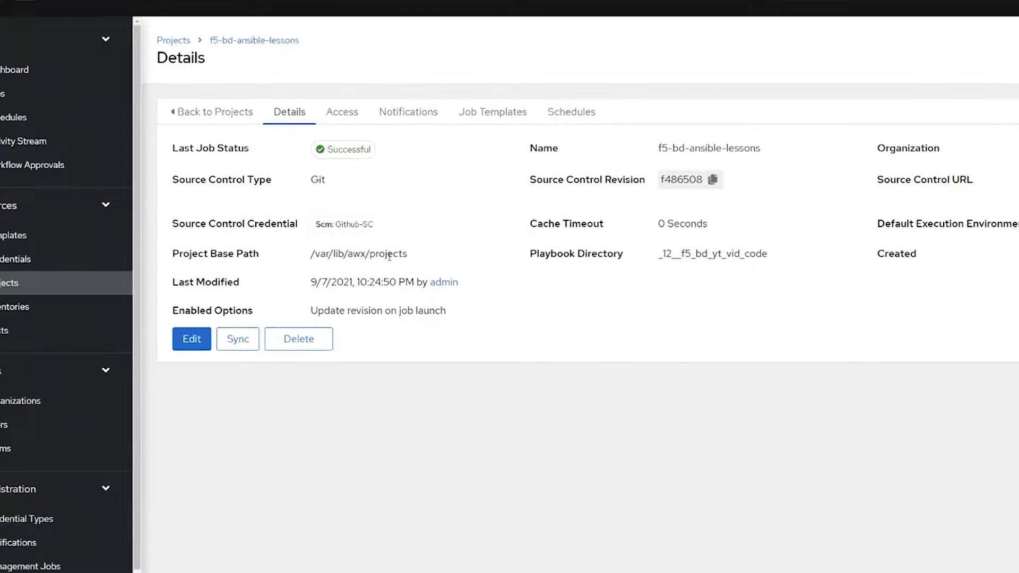
pyautogui.click(51, 234)
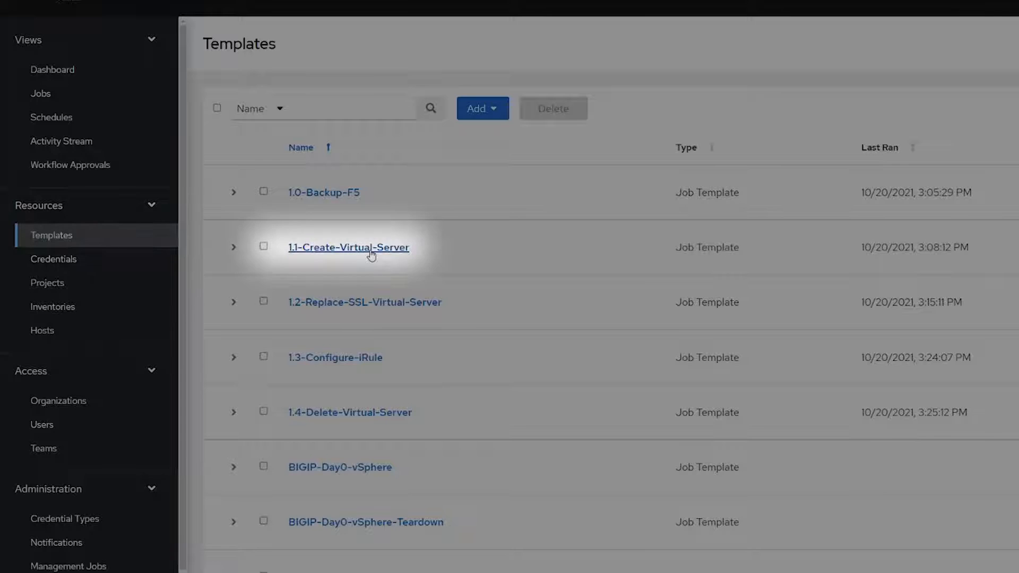
# - Review the 1.1-Create-Virtual-Server template's F5-BIGIP-Demo inventory, playbook and variables, and launch it
pyautogui.click(348, 247)
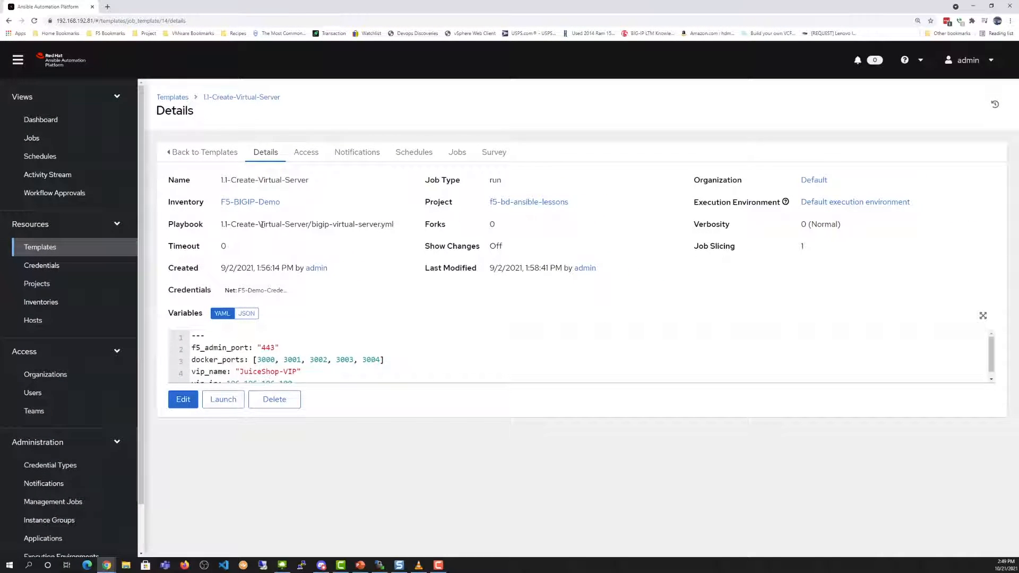
pyautogui.doubleClick(855, 201)
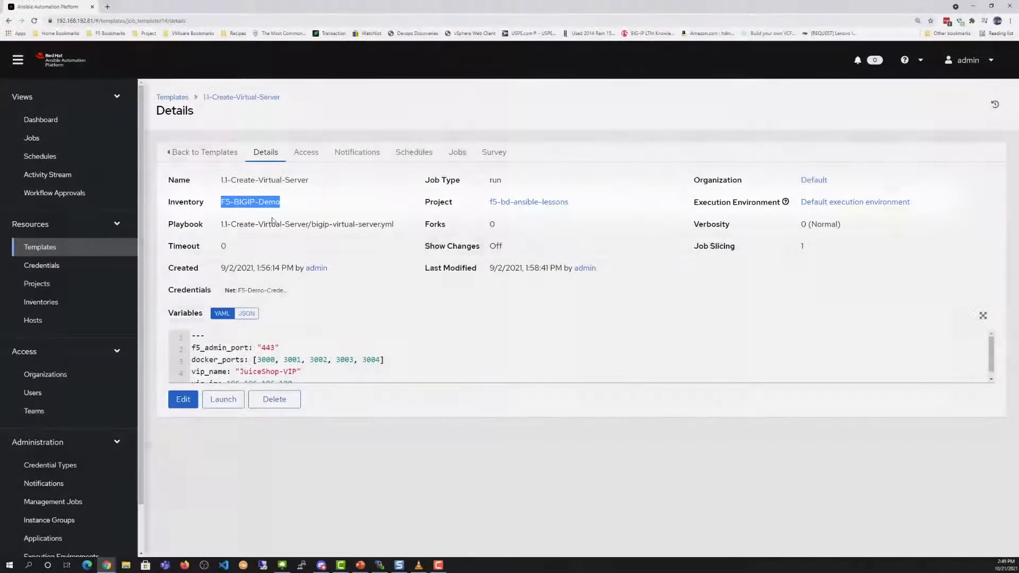
pyautogui.scroll(-3)
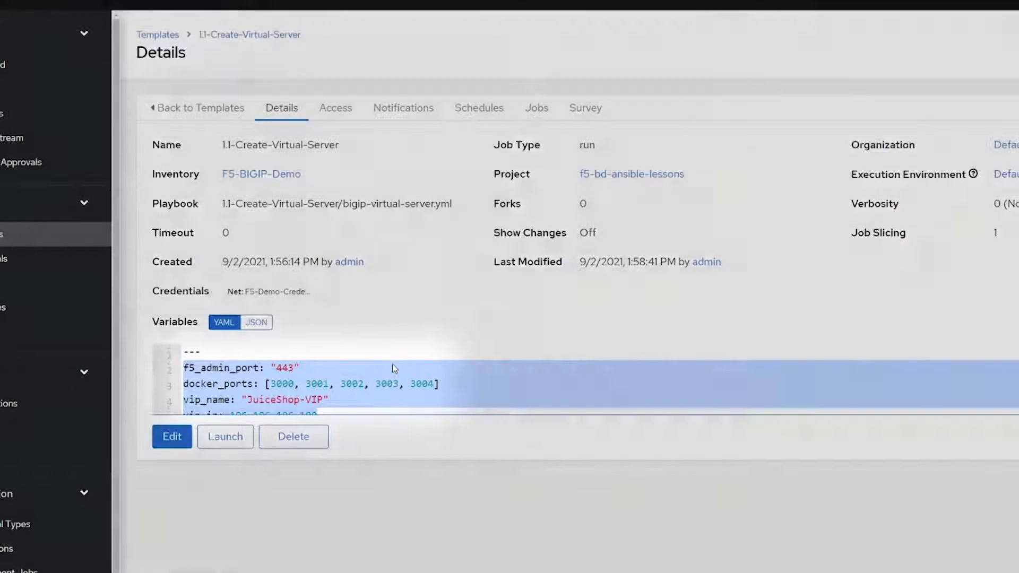
pyautogui.click(225, 436)
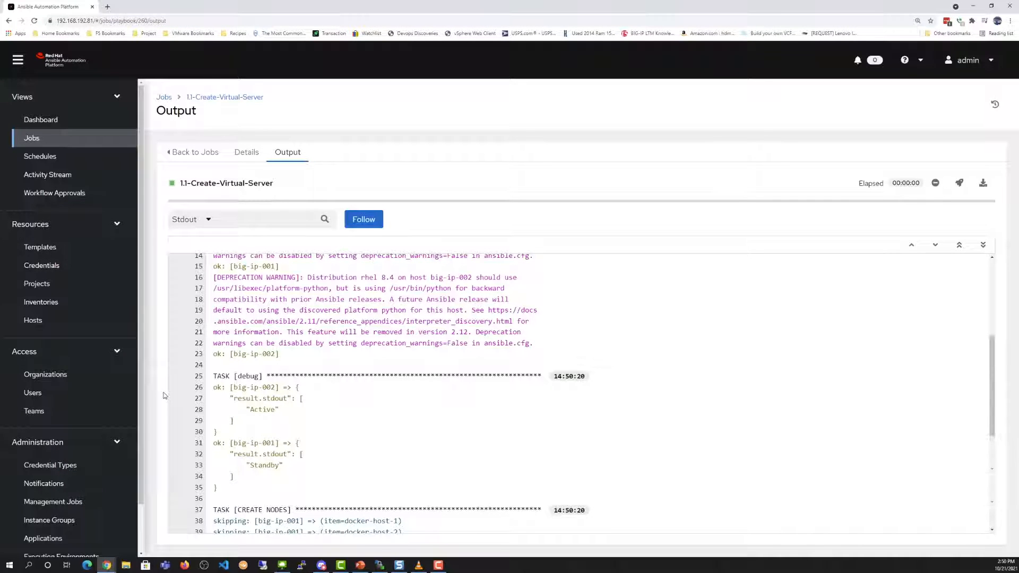
pyautogui.moveTo(328, 375)
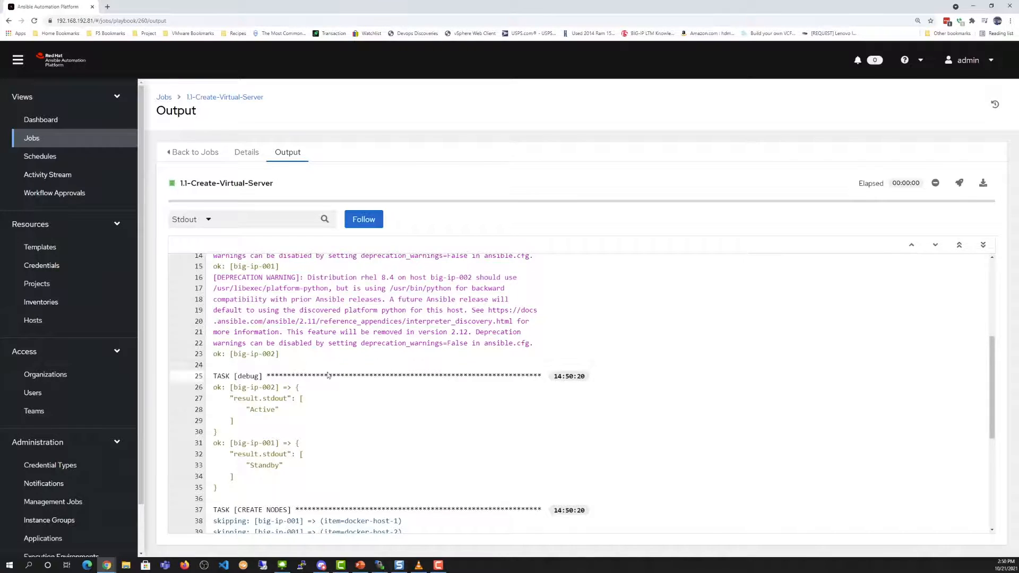
# - Follow the job's Stdout output until the PLAY RECAP shows no failed or unreachable hosts
pyautogui.scroll(-3)
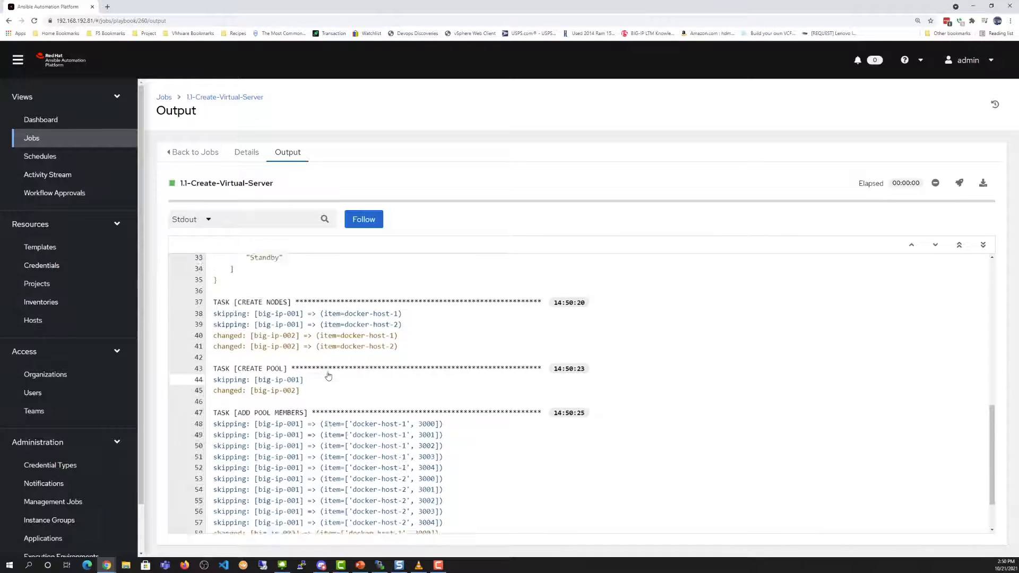
pyautogui.scroll(-3)
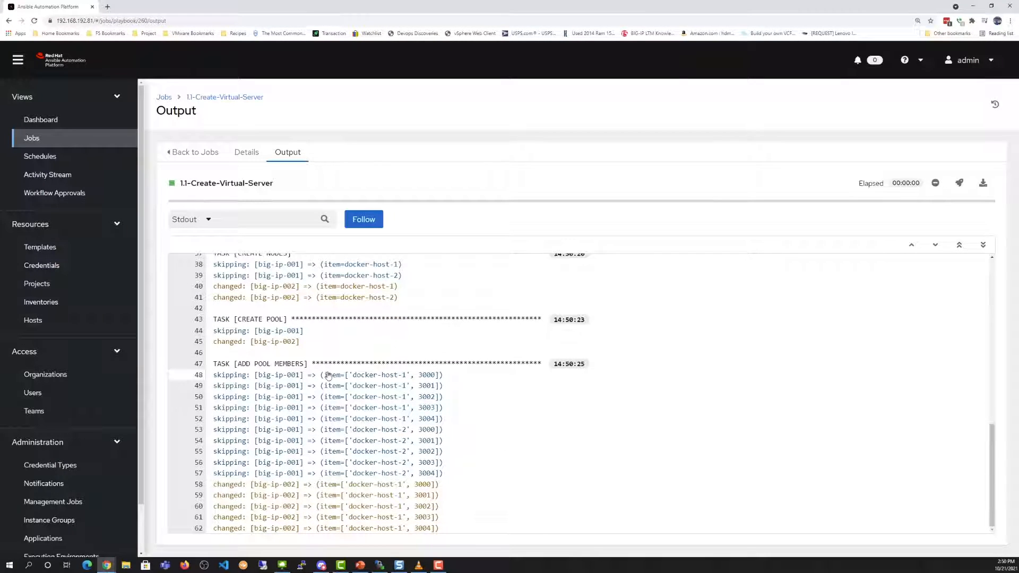
pyautogui.click(363, 219)
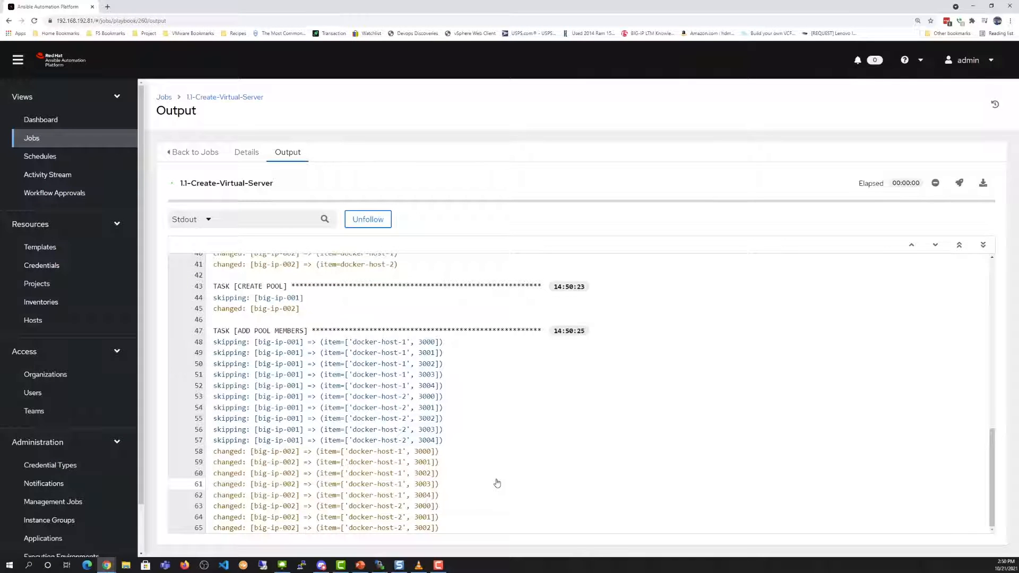
pyautogui.click(367, 219)
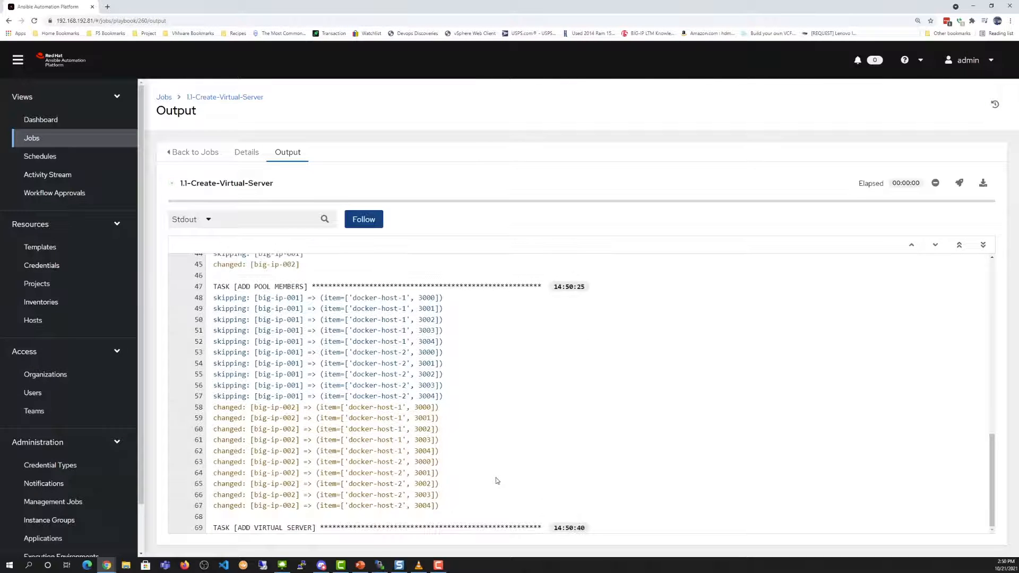
pyautogui.moveTo(496, 480)
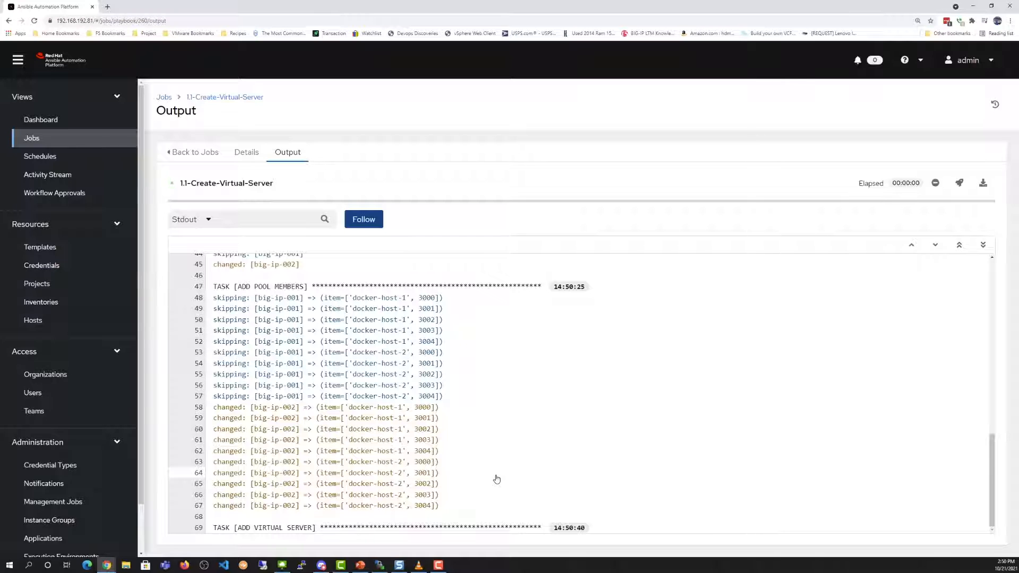
pyautogui.click(364, 219)
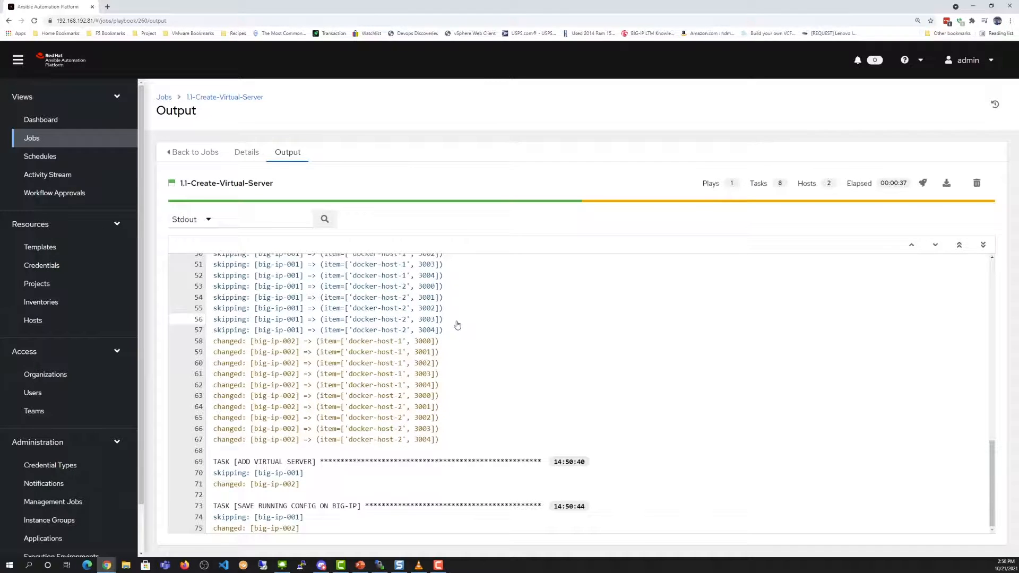
pyautogui.scroll(-3)
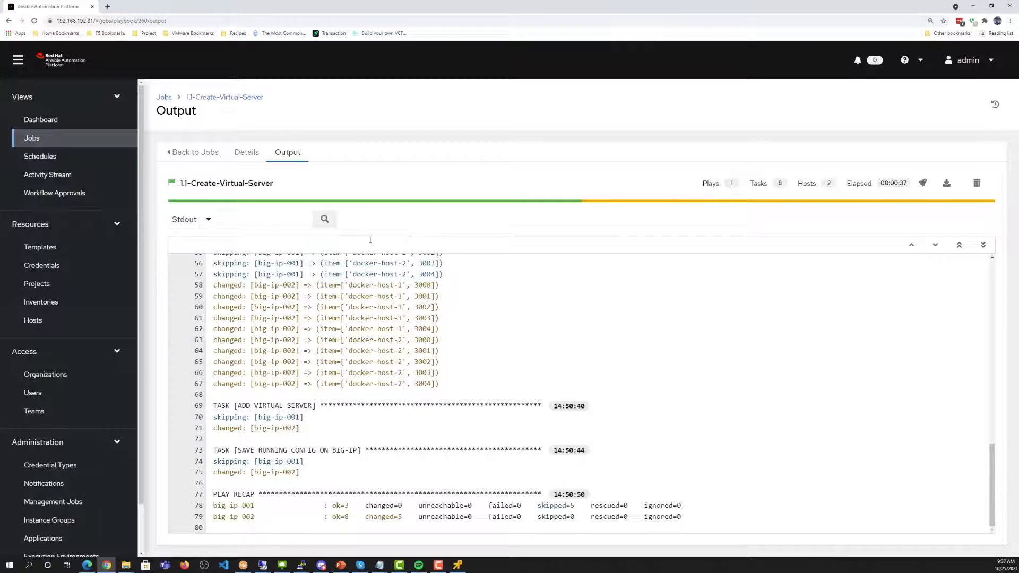
# - Sign in to the BIG-IP at 195.195.195.22 in a new tab and reach its Welcome page
pyautogui.click(201, 7)
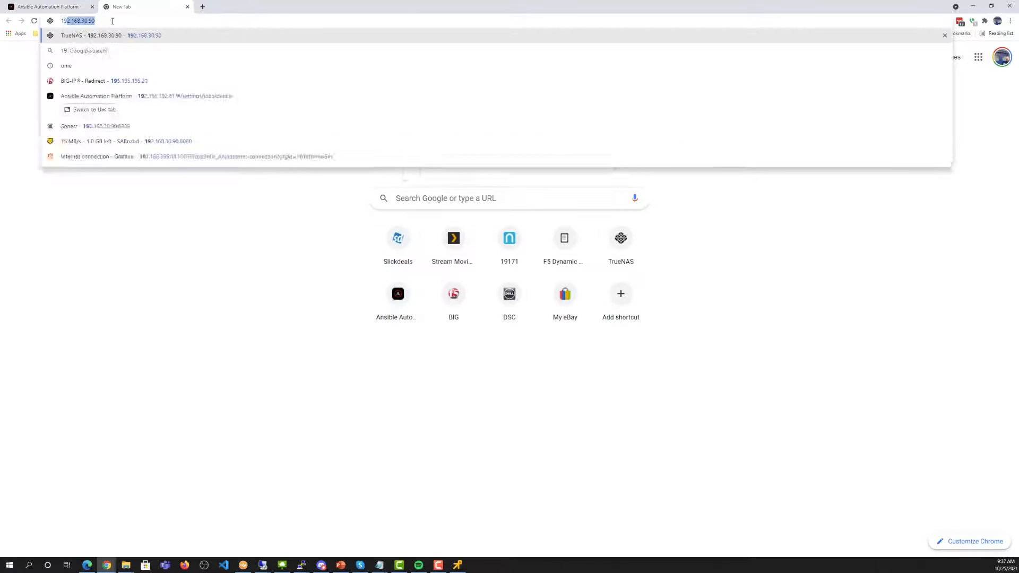
pyautogui.click(104, 80)
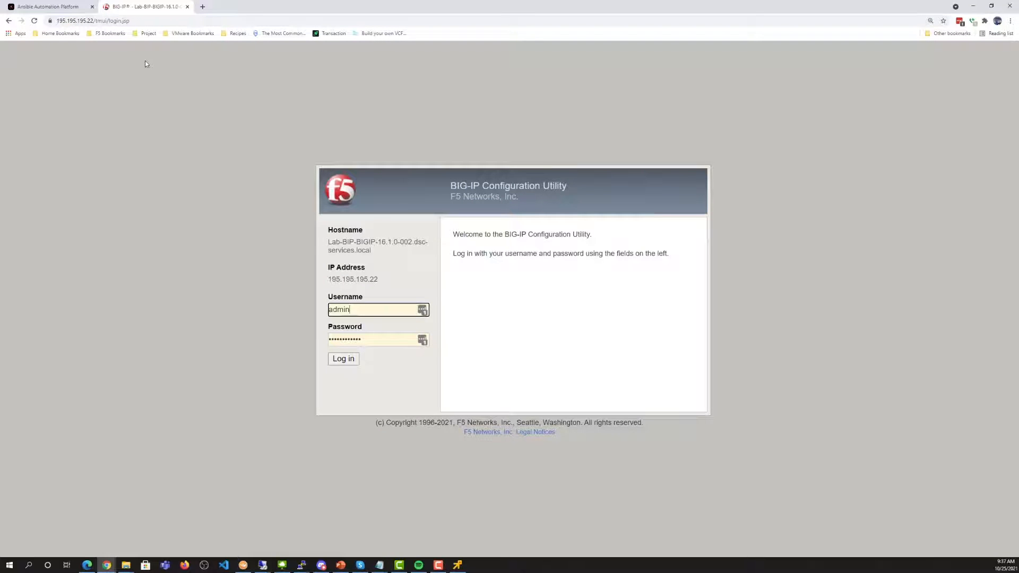
pyautogui.click(343, 358)
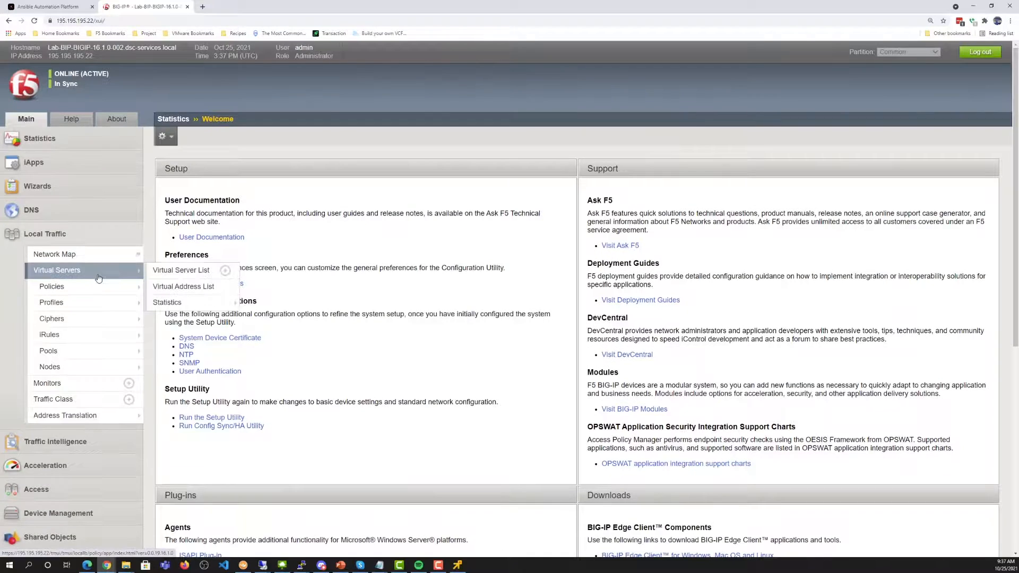
# - Review JuiceShop-VIP's properties in the virtual server list: destination 196.196.196.100, HTTPS port 443
pyautogui.click(180, 269)
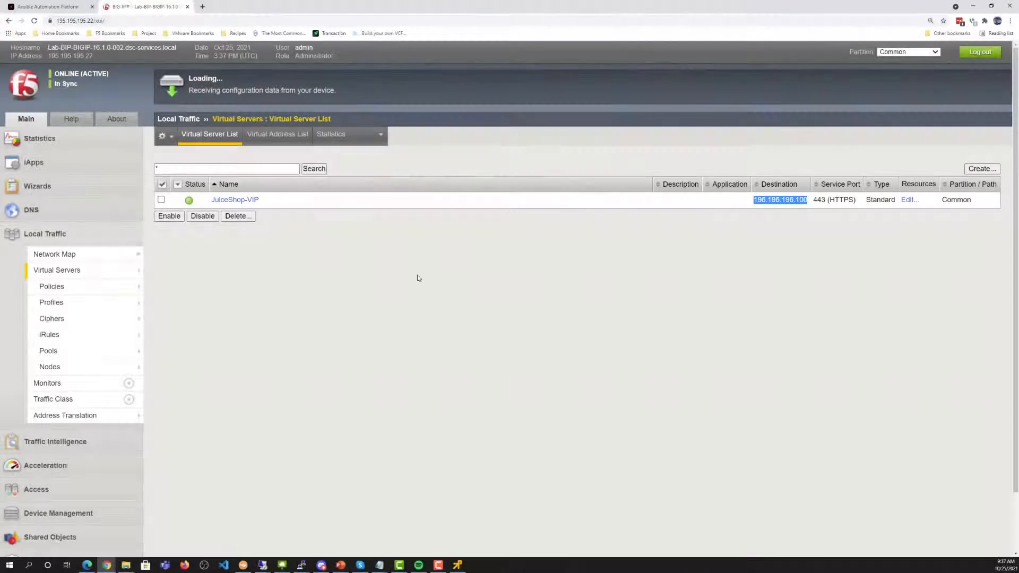
pyautogui.click(234, 200)
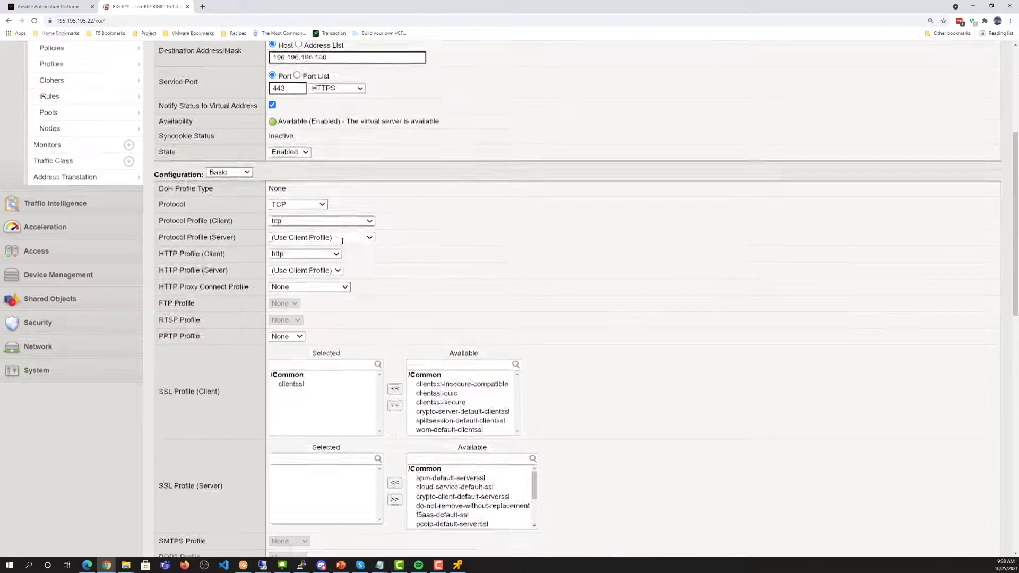
pyautogui.scroll(-3)
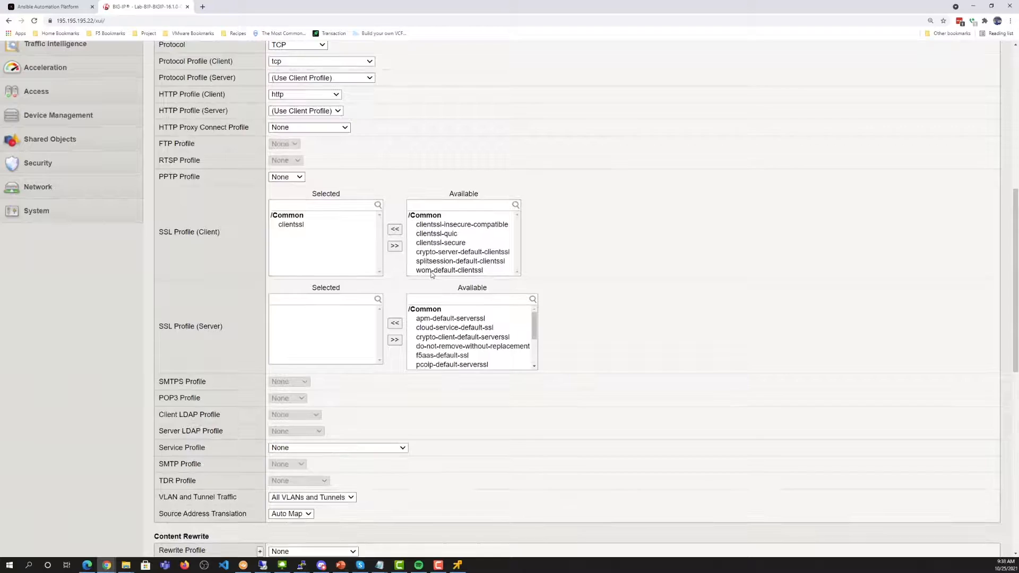
pyautogui.scroll(-3)
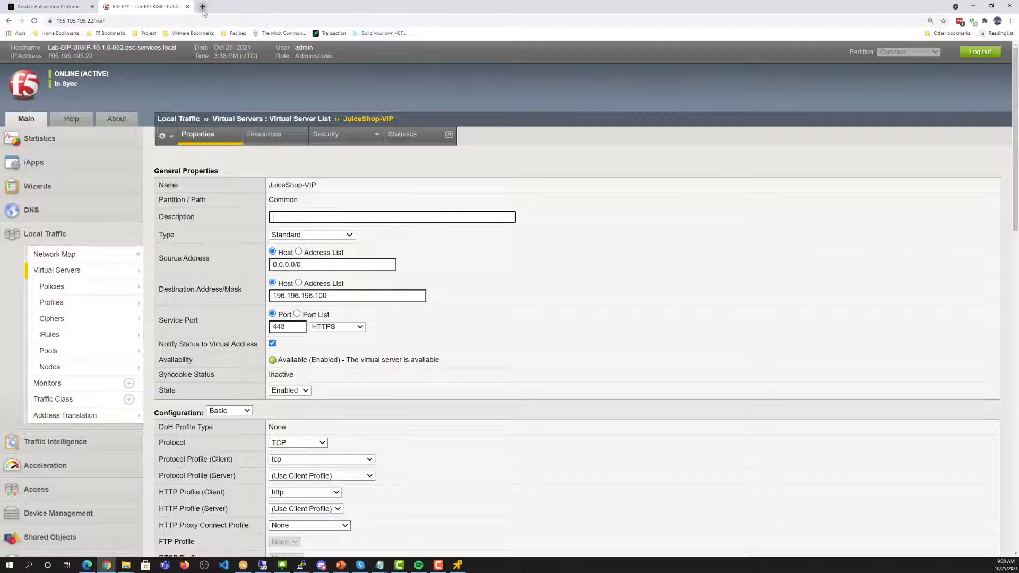
# - Load Juice Shop at 196.196.196.100 in a new tab, proceeding past the certificate warning
pyautogui.click(202, 6)
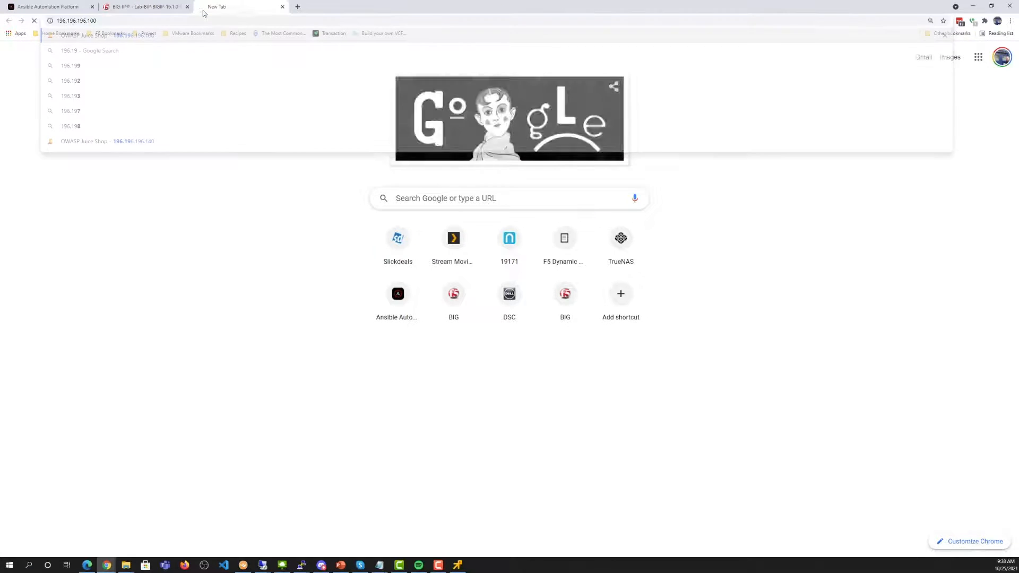
pyautogui.press('Return')
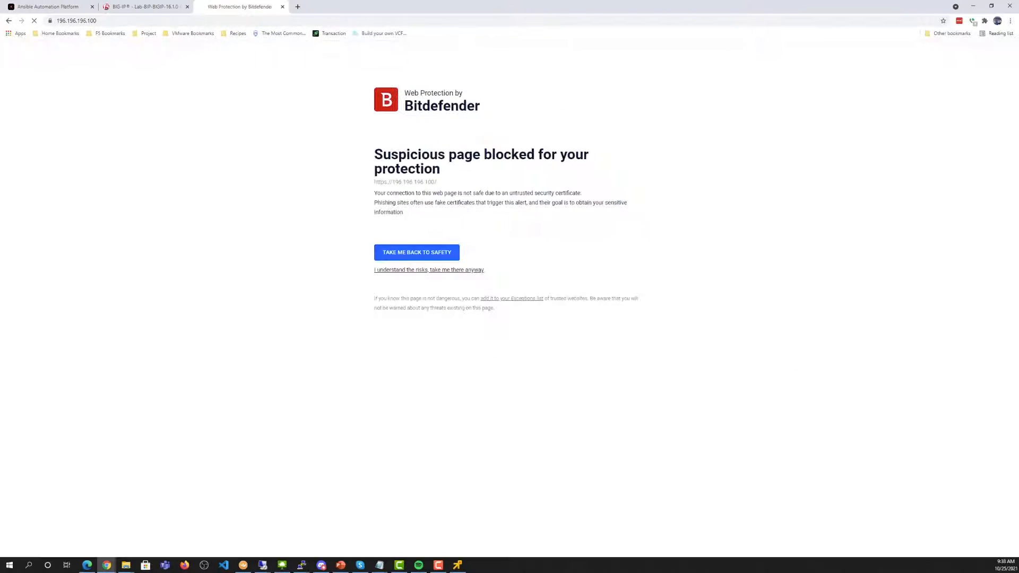
pyautogui.click(429, 269)
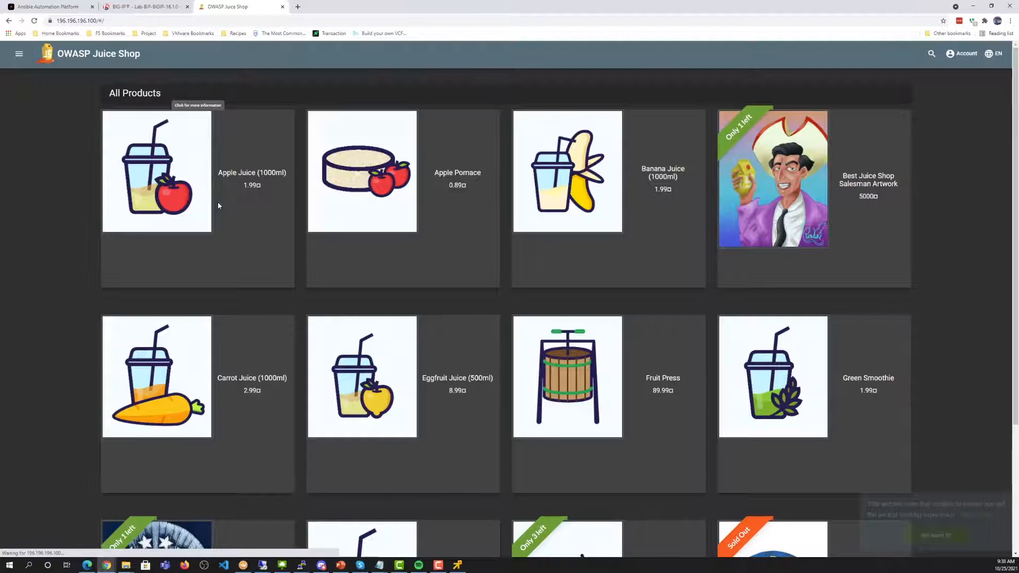